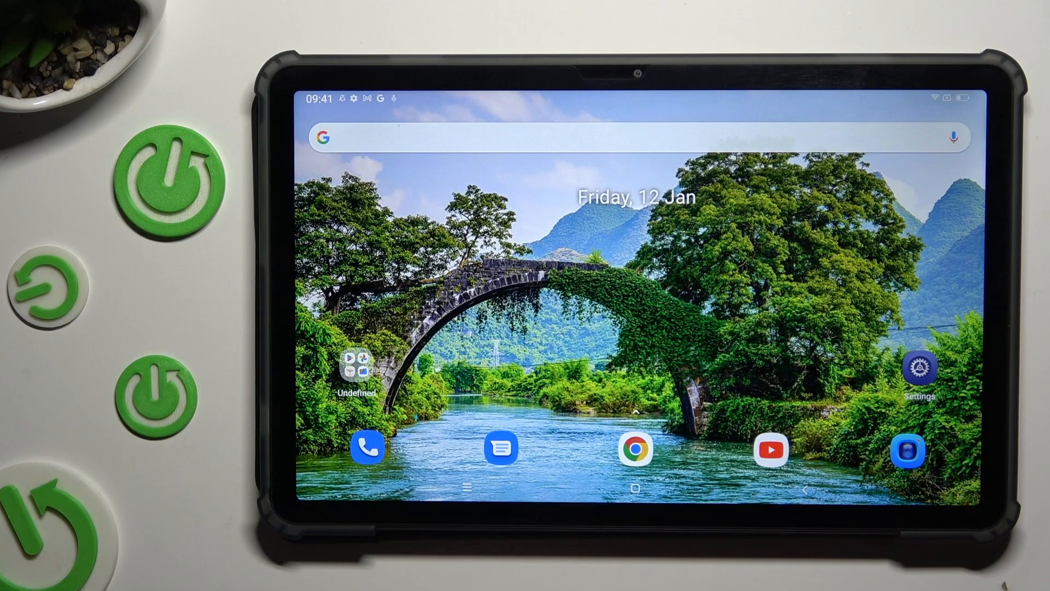
# - Launch the Settings app from the home screen
pyautogui.click(919, 369)
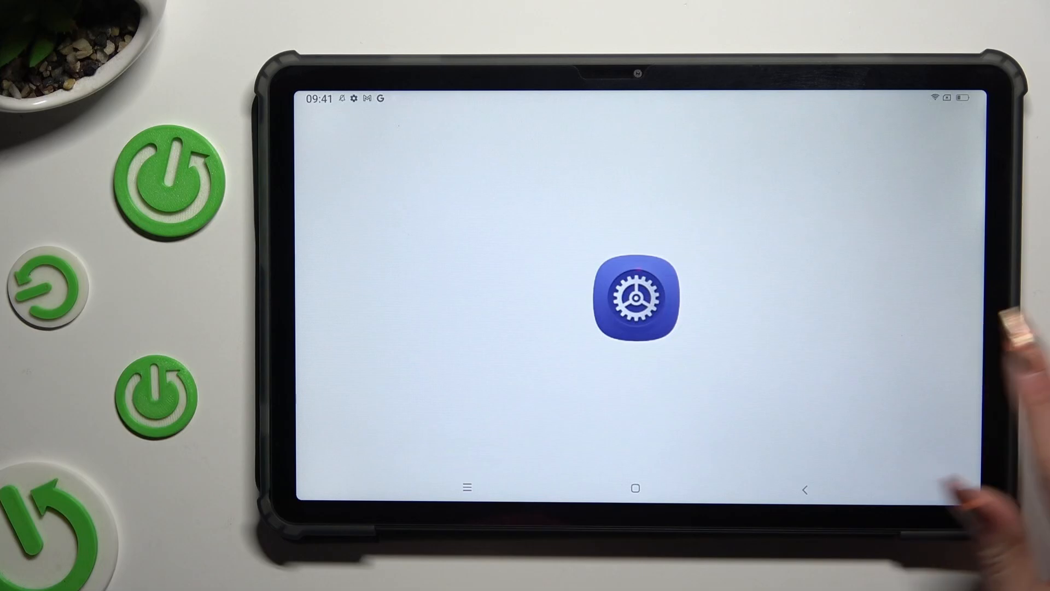
# - Reach the App notifications page under Apps and notifications
pyautogui.click(635, 298)
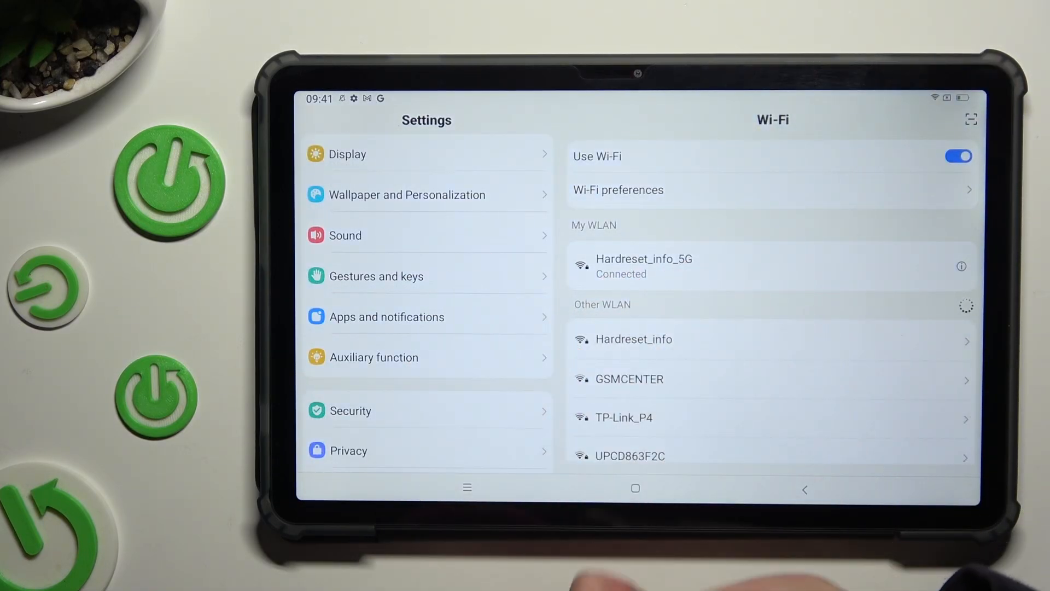
pyautogui.click(427, 317)
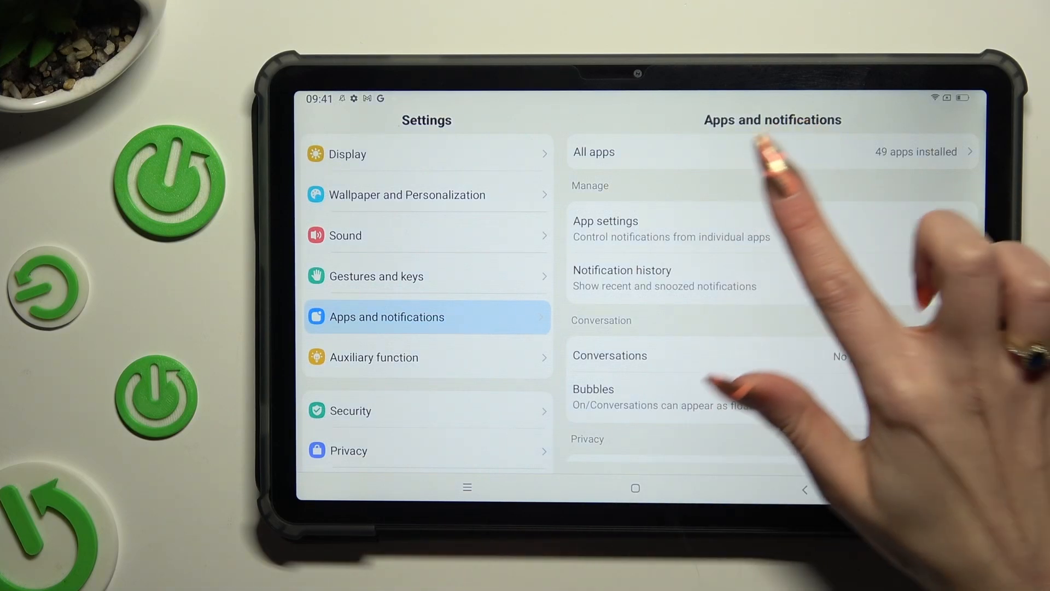
pyautogui.click(767, 151)
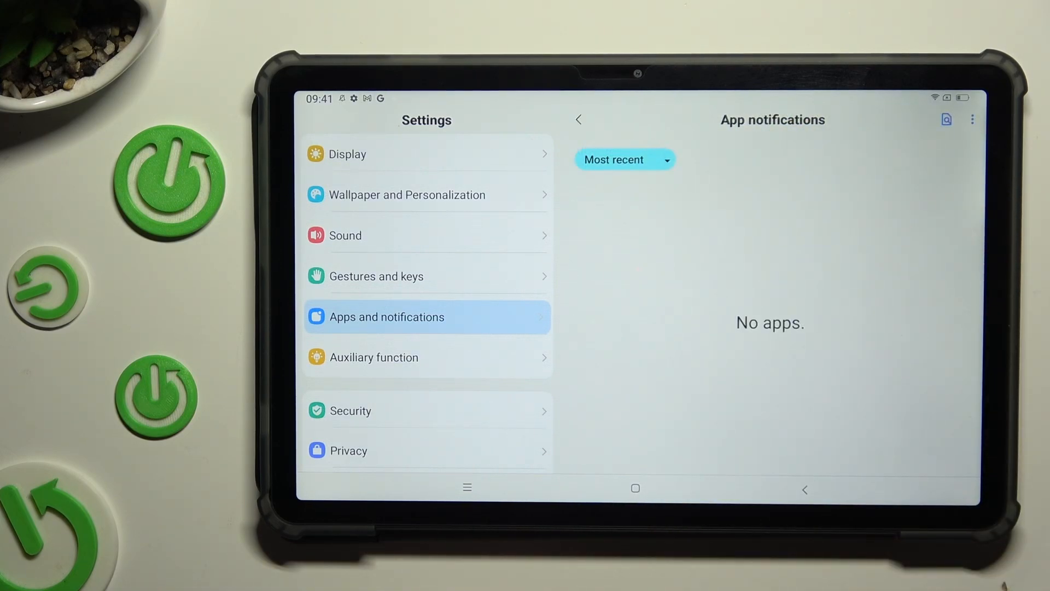
# - Switch the list from Most recent to ALL APPS, turning off Caffeine's notifications along the way
pyautogui.click(623, 160)
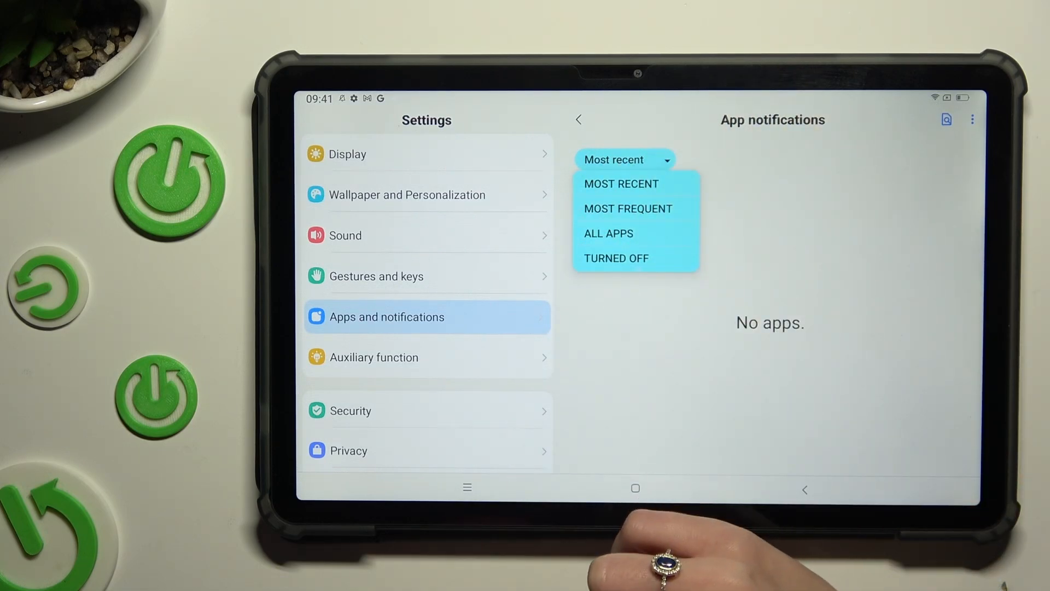
pyautogui.click(607, 233)
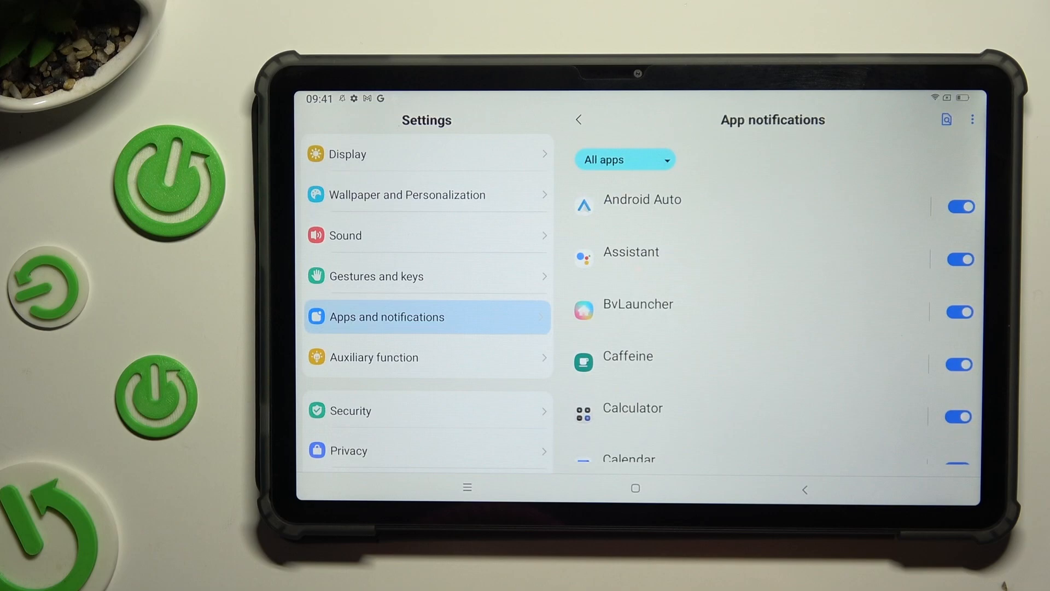
pyautogui.click(959, 364)
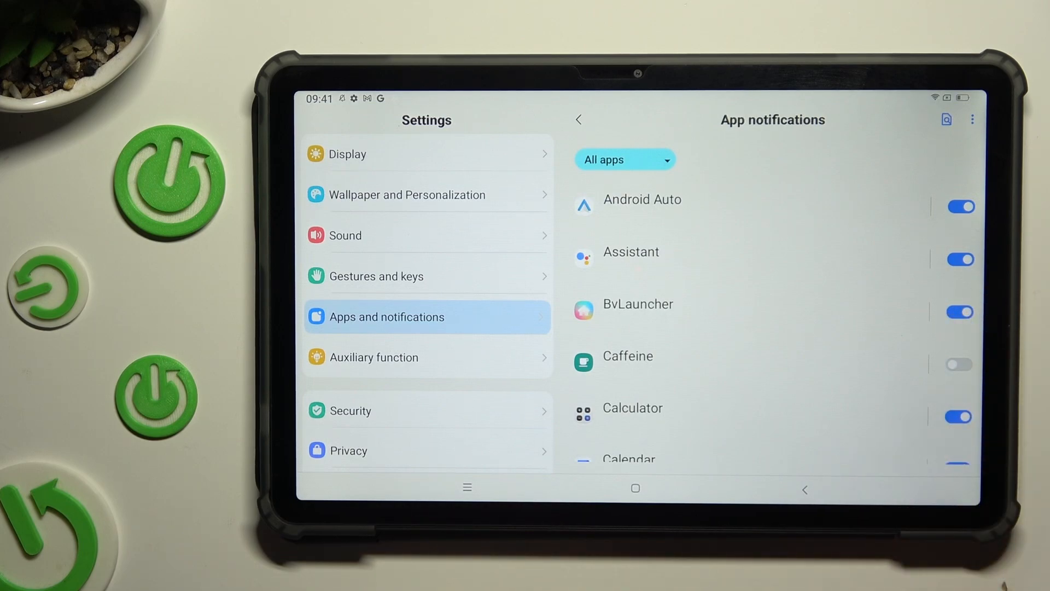
# - Turn Caffeine's notifications back on, then switch off All Gmail notifications on Gmail's page
pyautogui.click(957, 364)
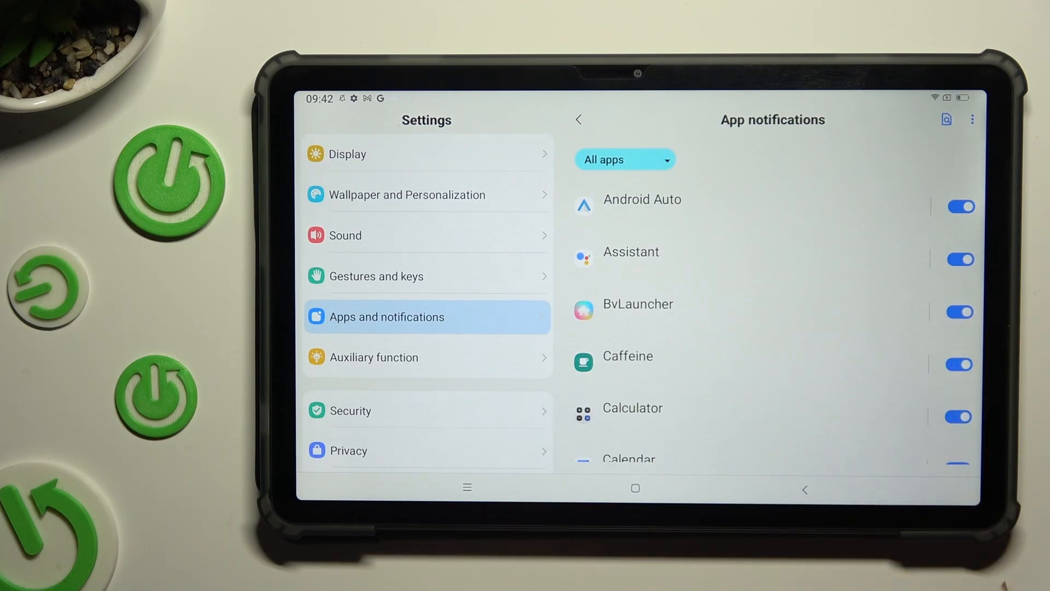
pyautogui.scroll(-3)
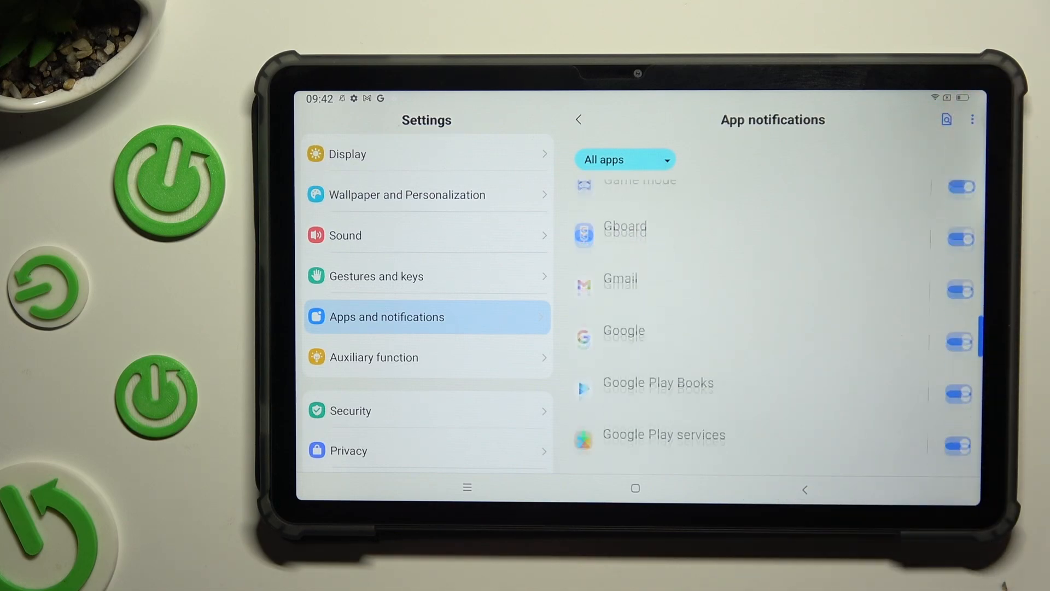
pyautogui.scroll(-3)
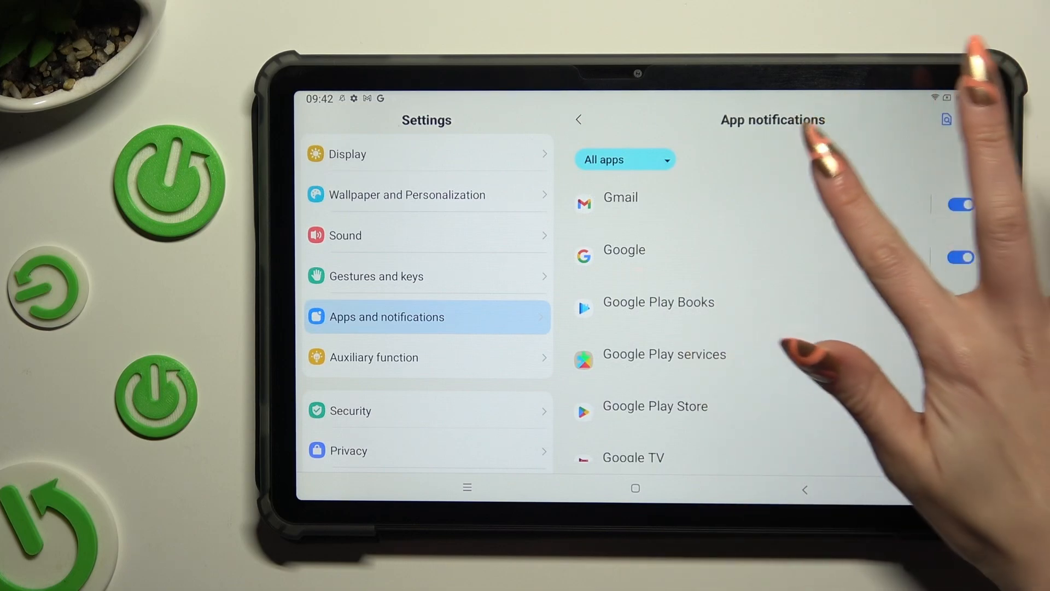
pyautogui.click(619, 197)
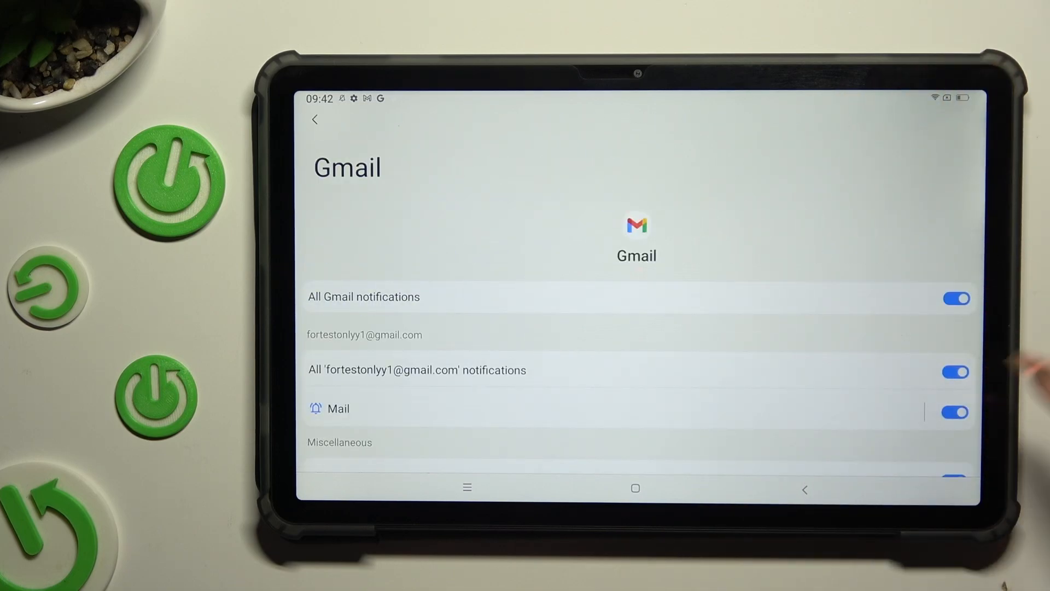
pyautogui.click(956, 298)
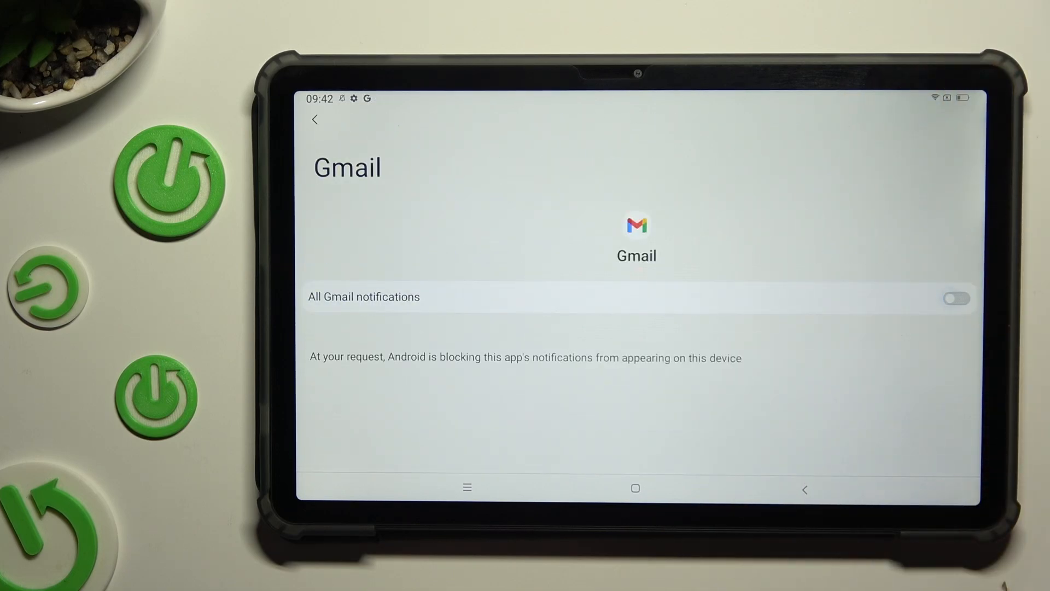